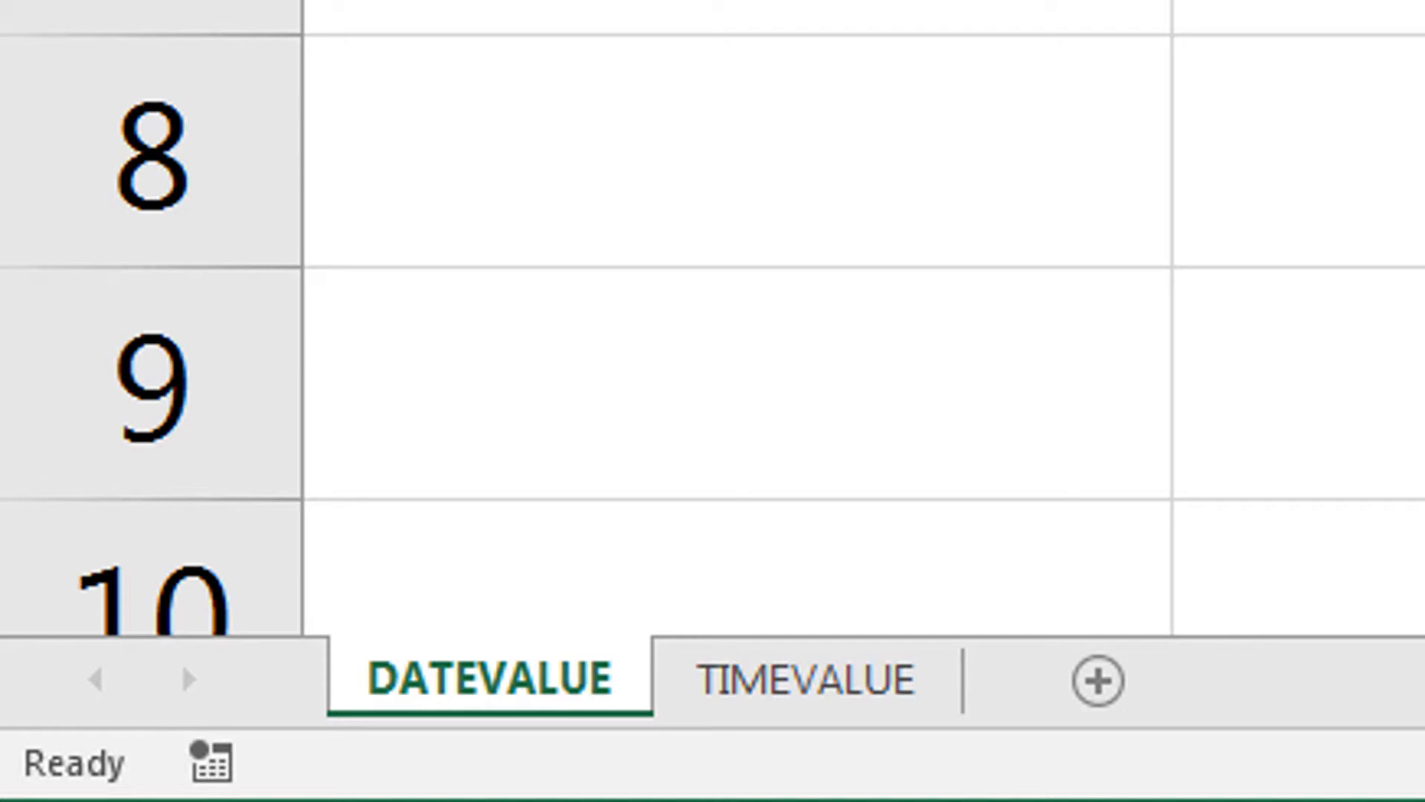
# Step: Switch to the DATEVALUE sheet with its four projects and text start dates
pyautogui.click(800, 677)
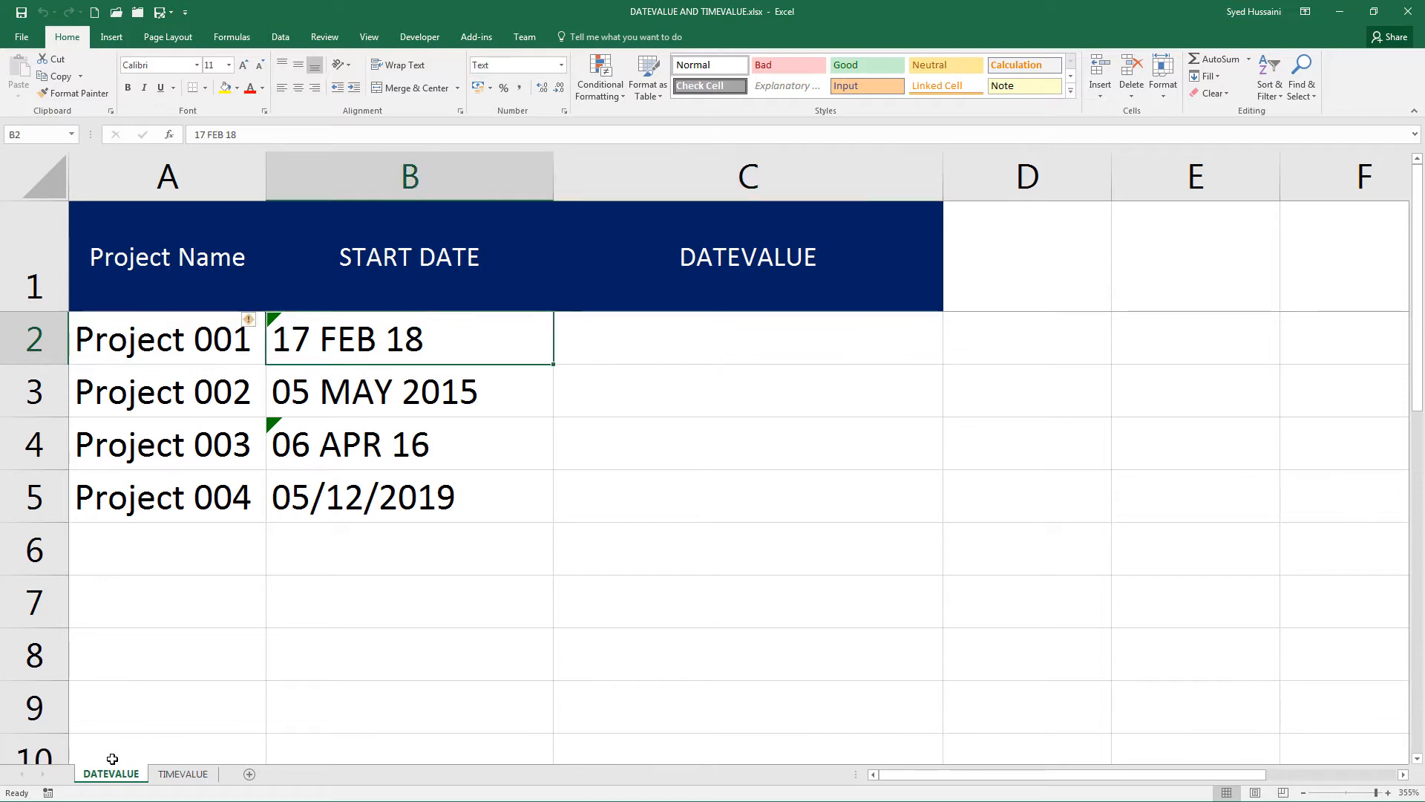
pyautogui.moveTo(296, 715)
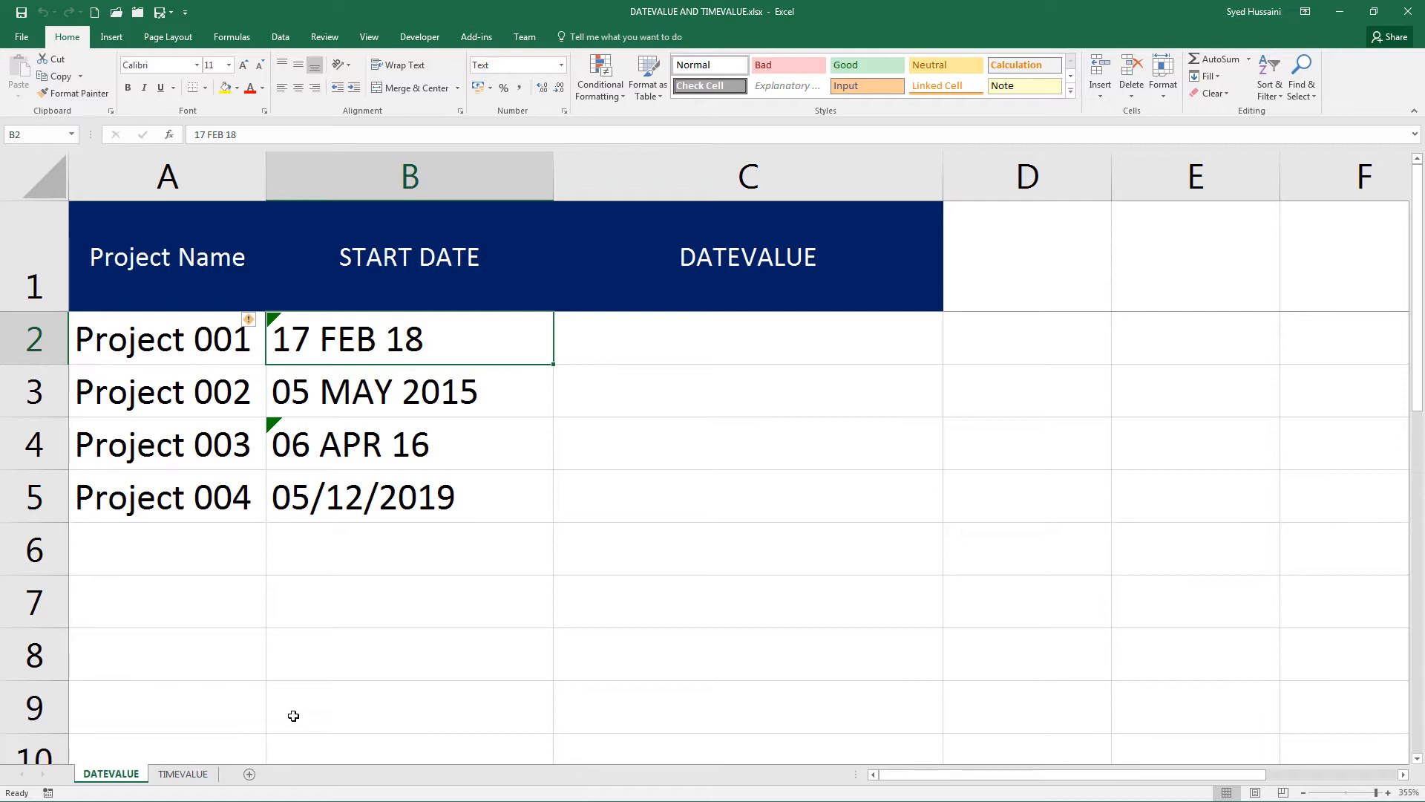
pyautogui.moveTo(293, 696)
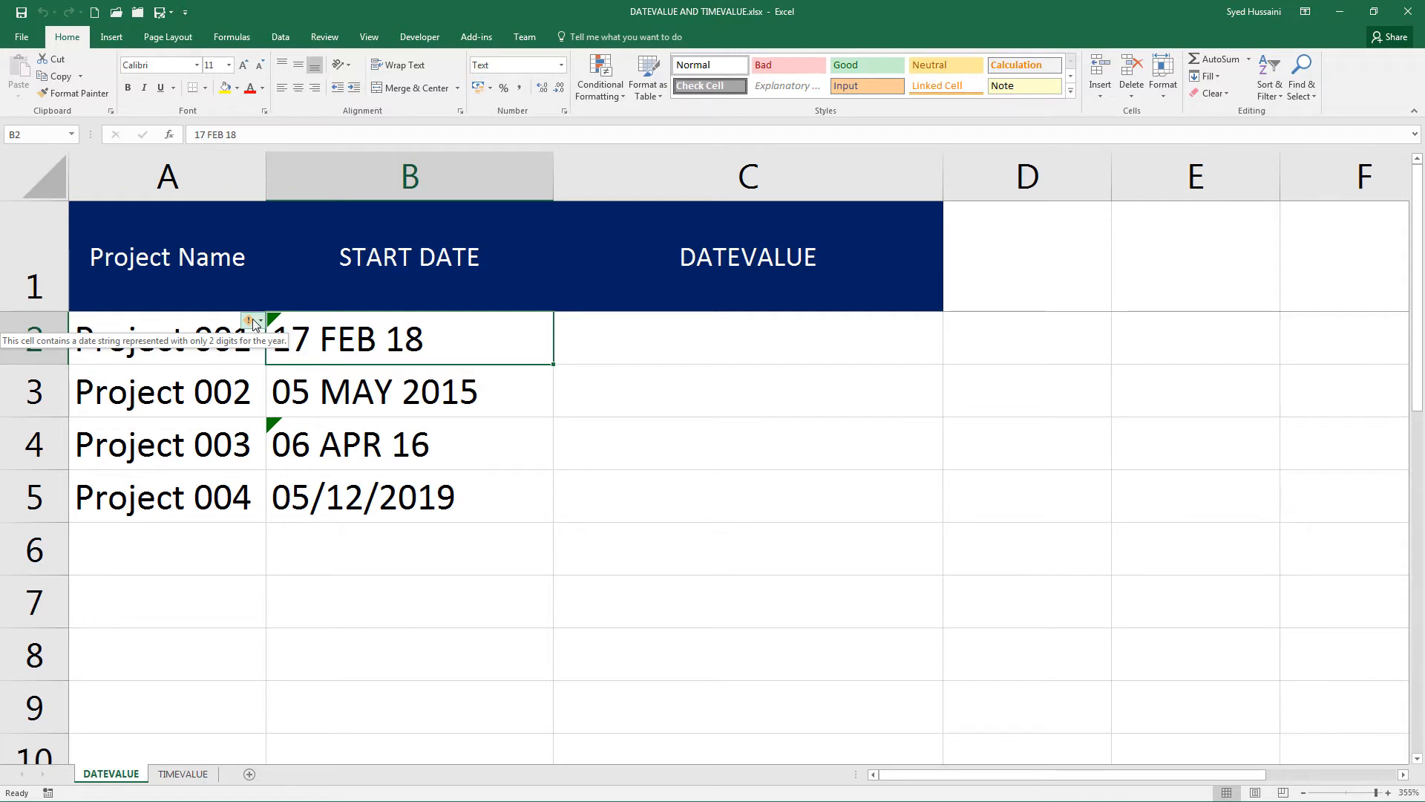
pyautogui.click(408, 391)
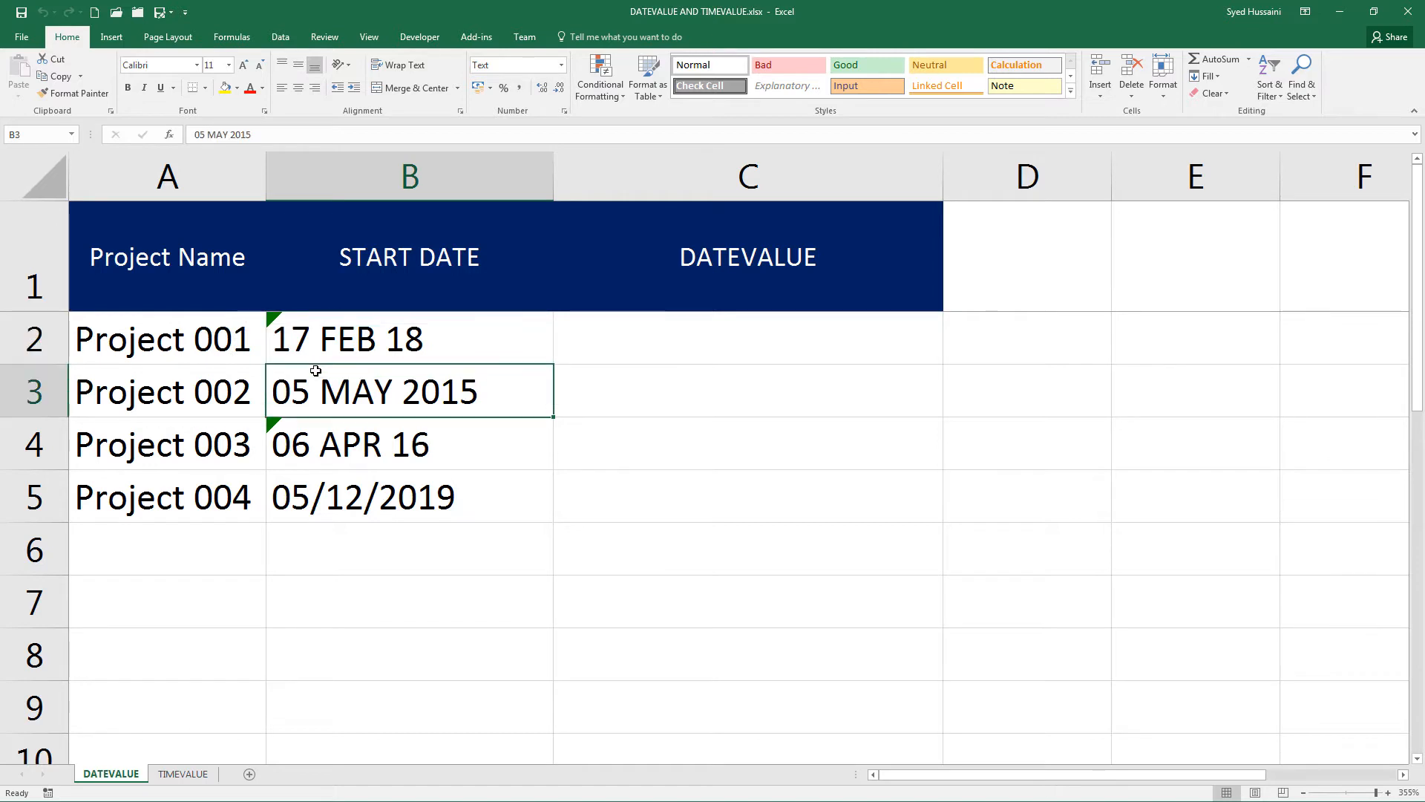
pyautogui.click(253, 320)
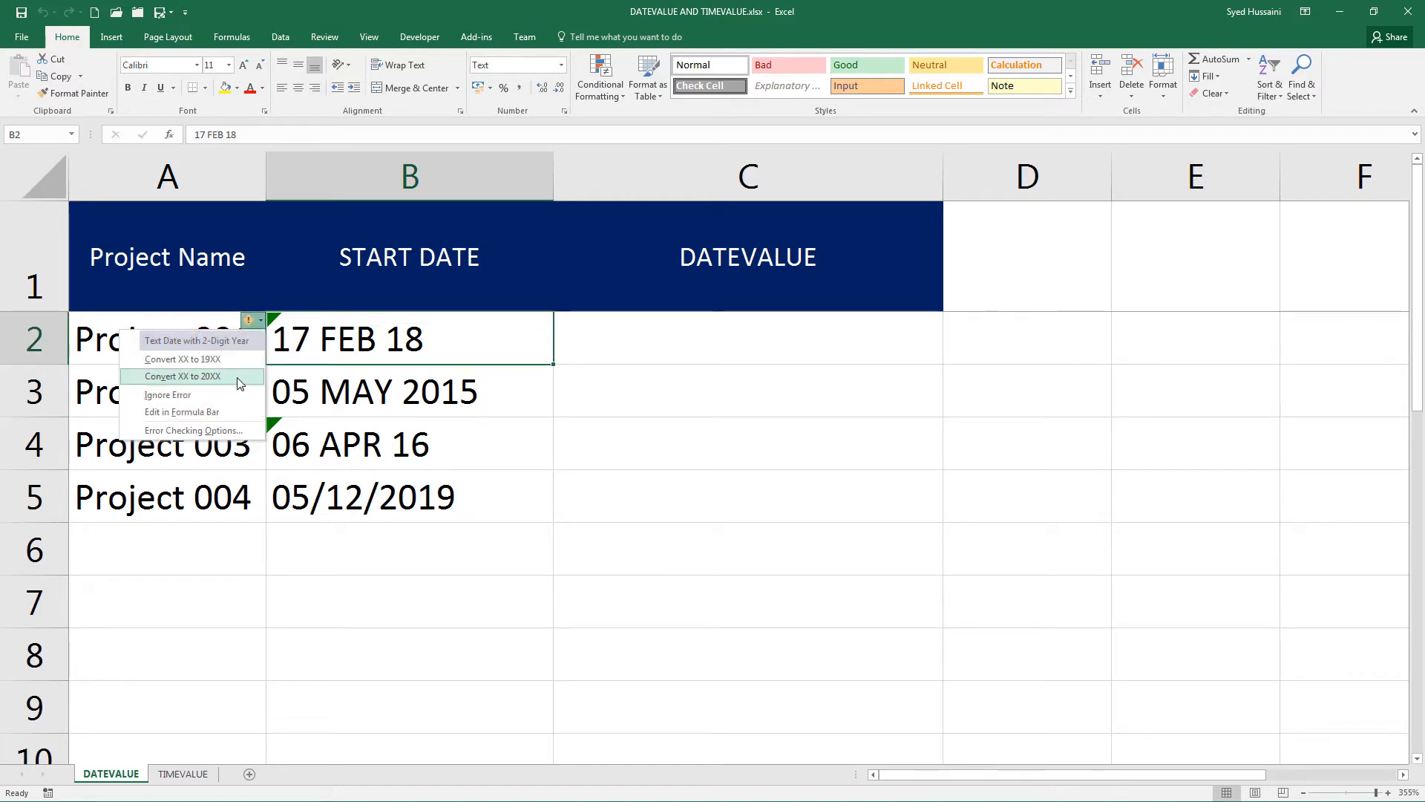
pyautogui.moveTo(182, 358)
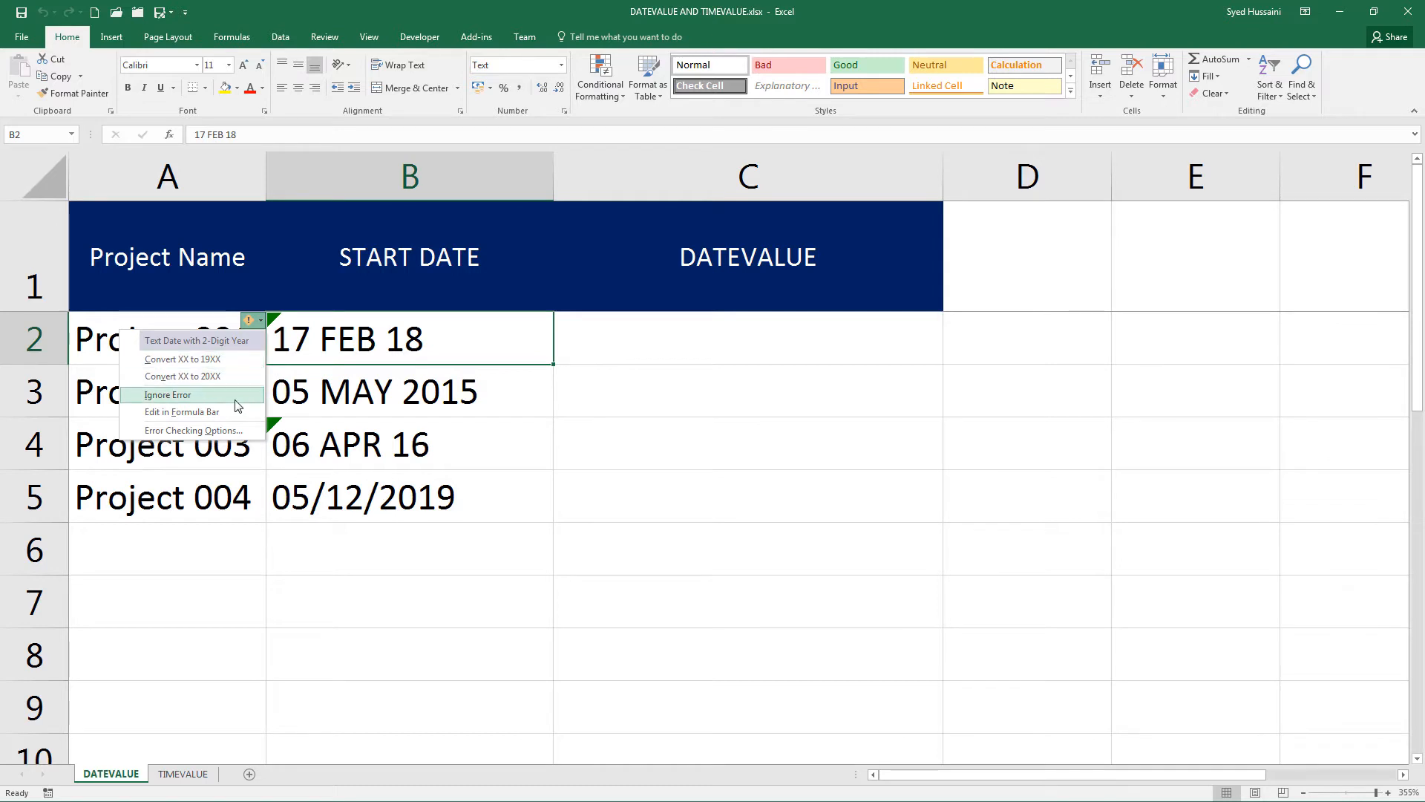
pyautogui.click(167, 393)
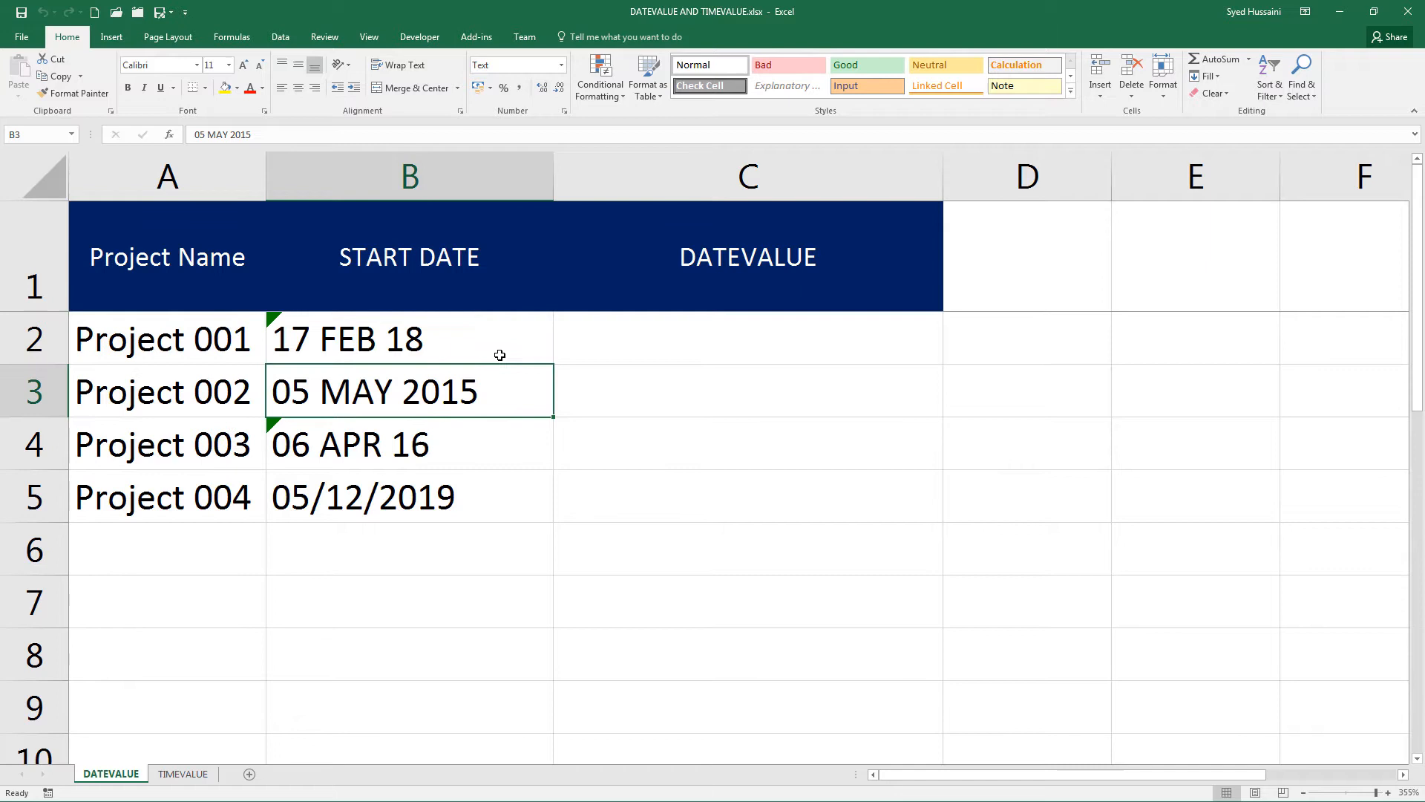
pyautogui.click(747, 339)
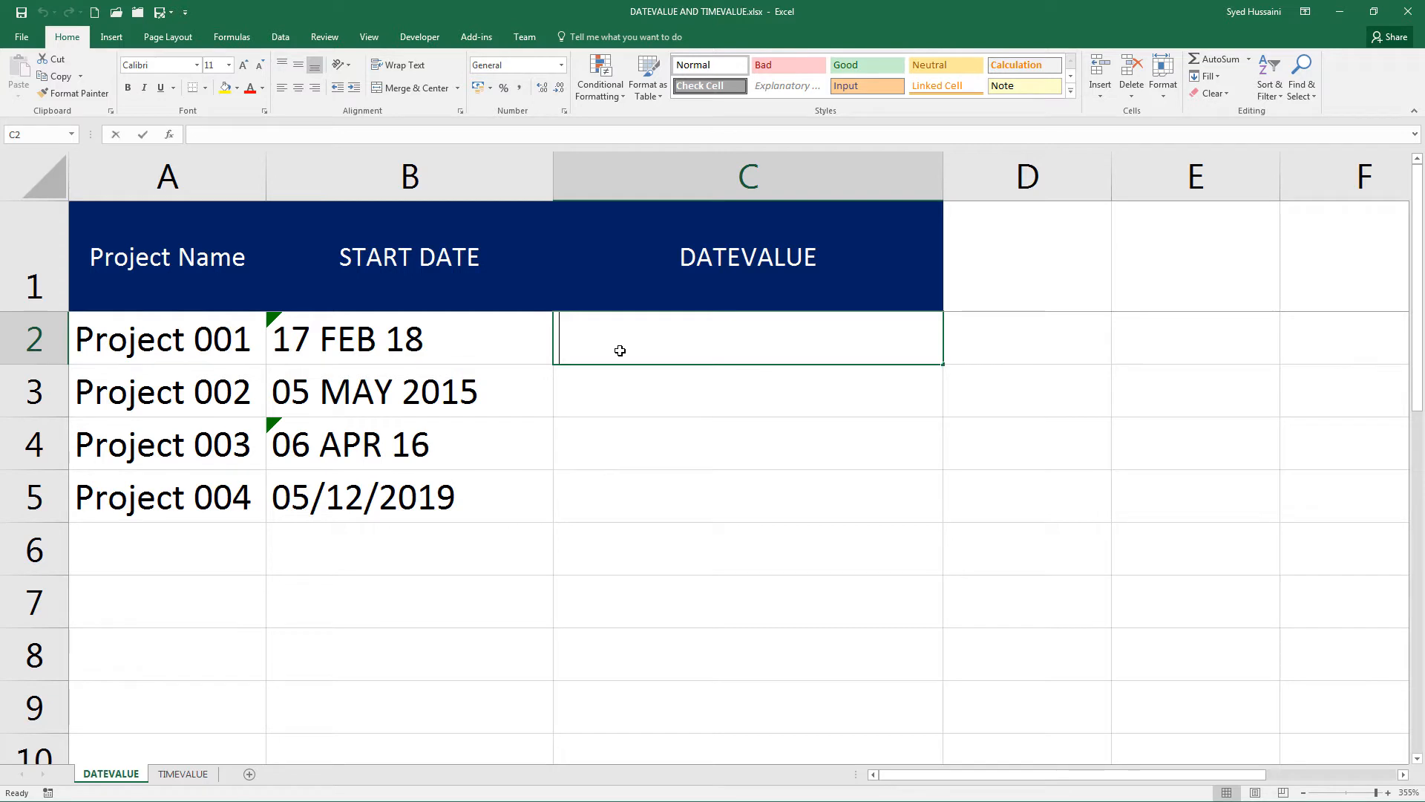
# Step: Begin entering the =DATEVALUE formula in C2 to convert the text dates
pyautogui.write('=date')
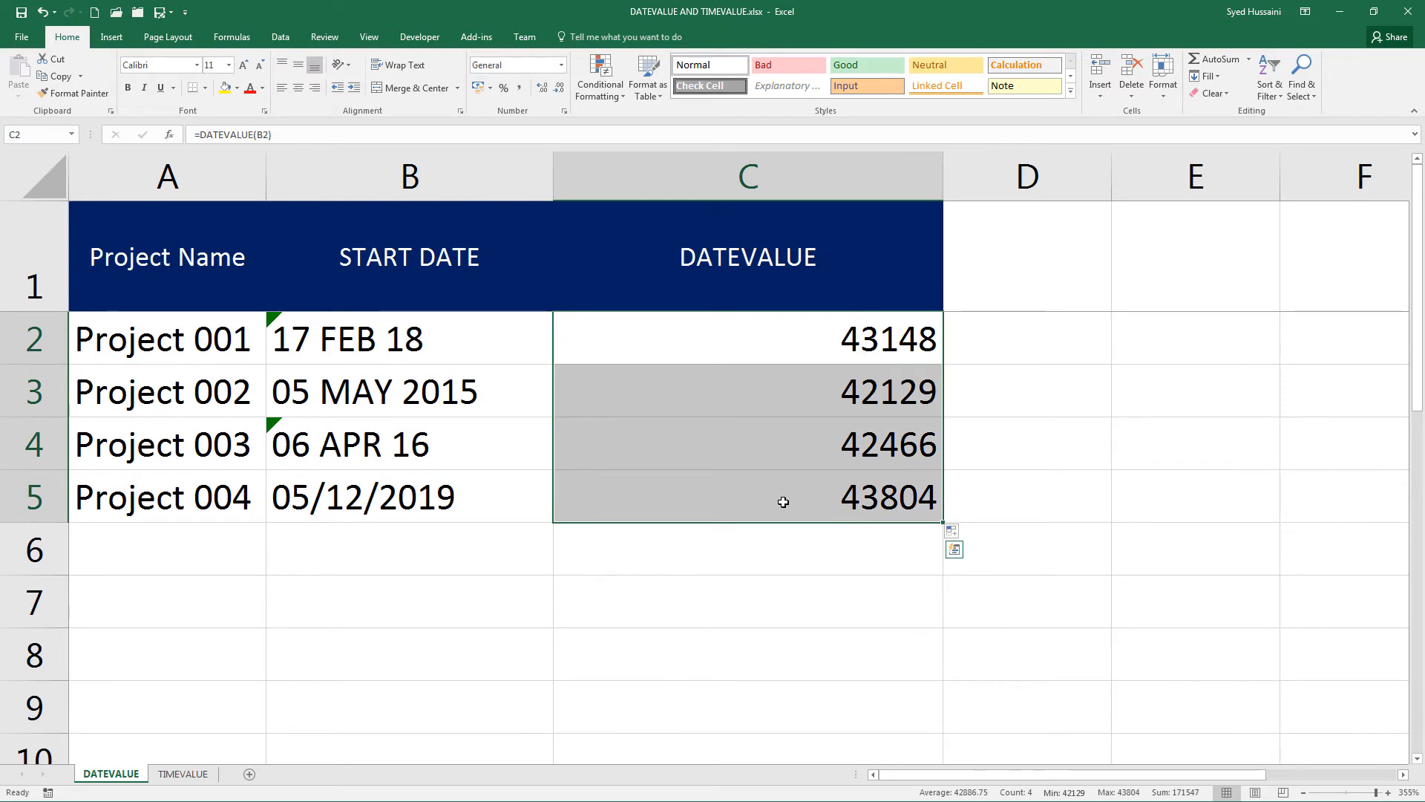
# Step: Format C2:C5 with the '*14 March 2012' long date type
pyautogui.press('ctrl+1')
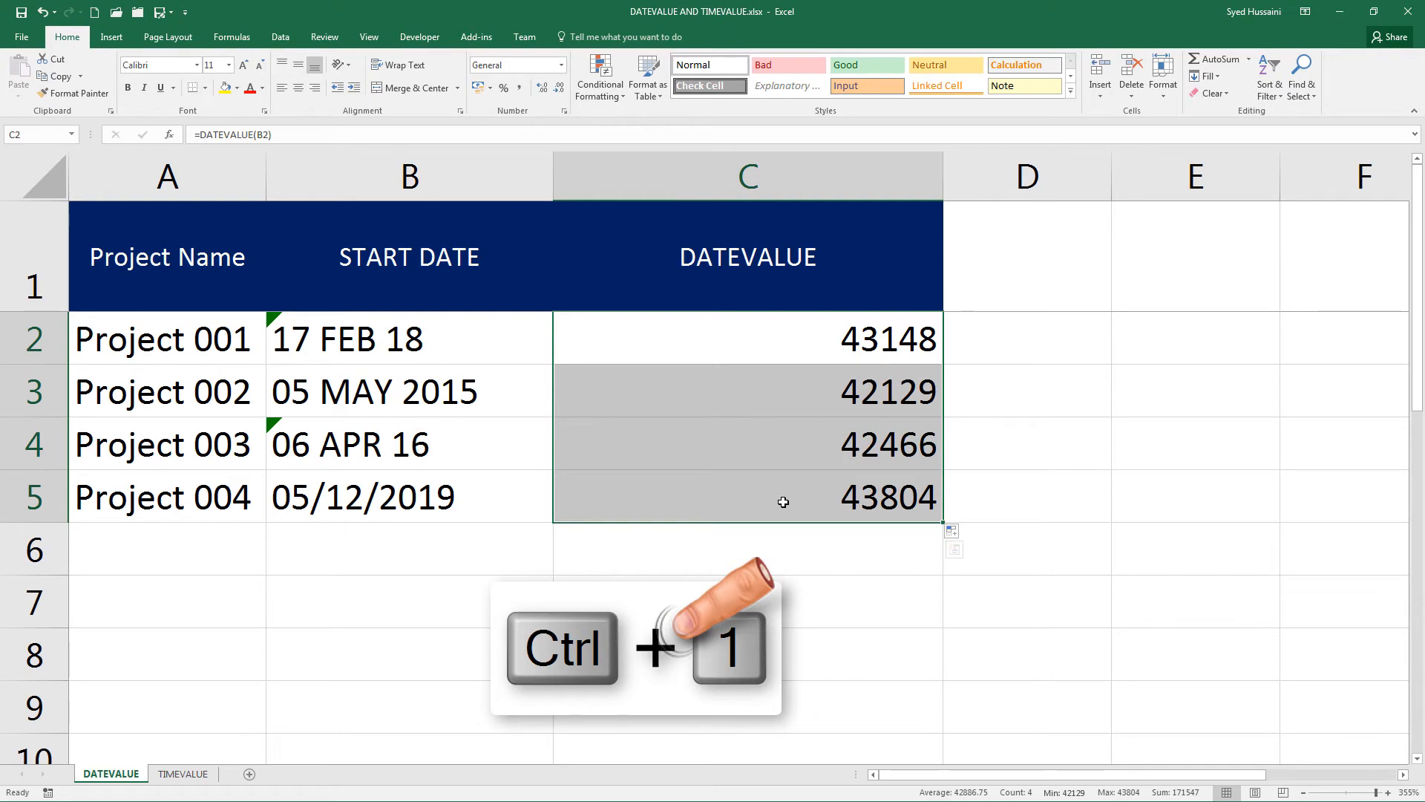
pyautogui.press('ctrl+1')
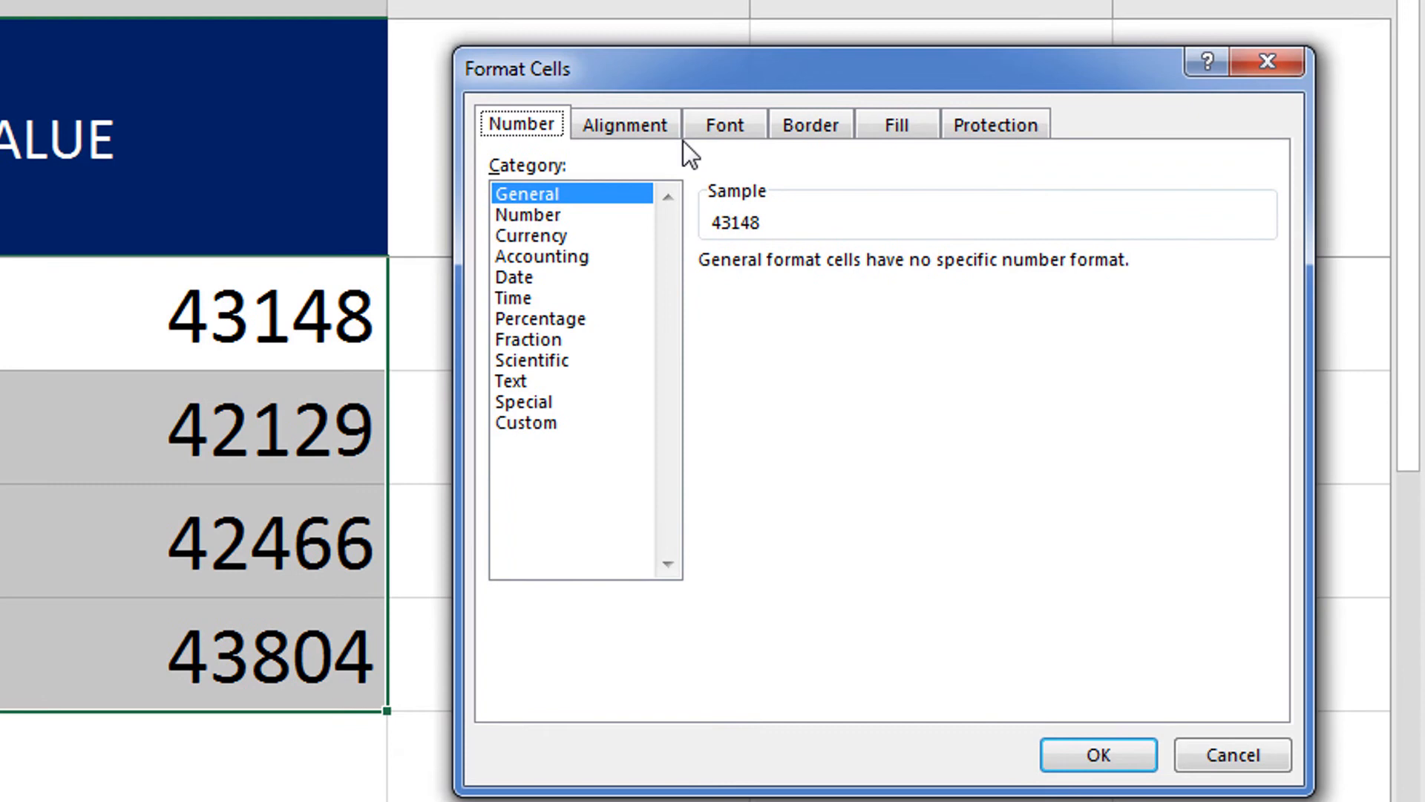
pyautogui.moveTo(522, 287)
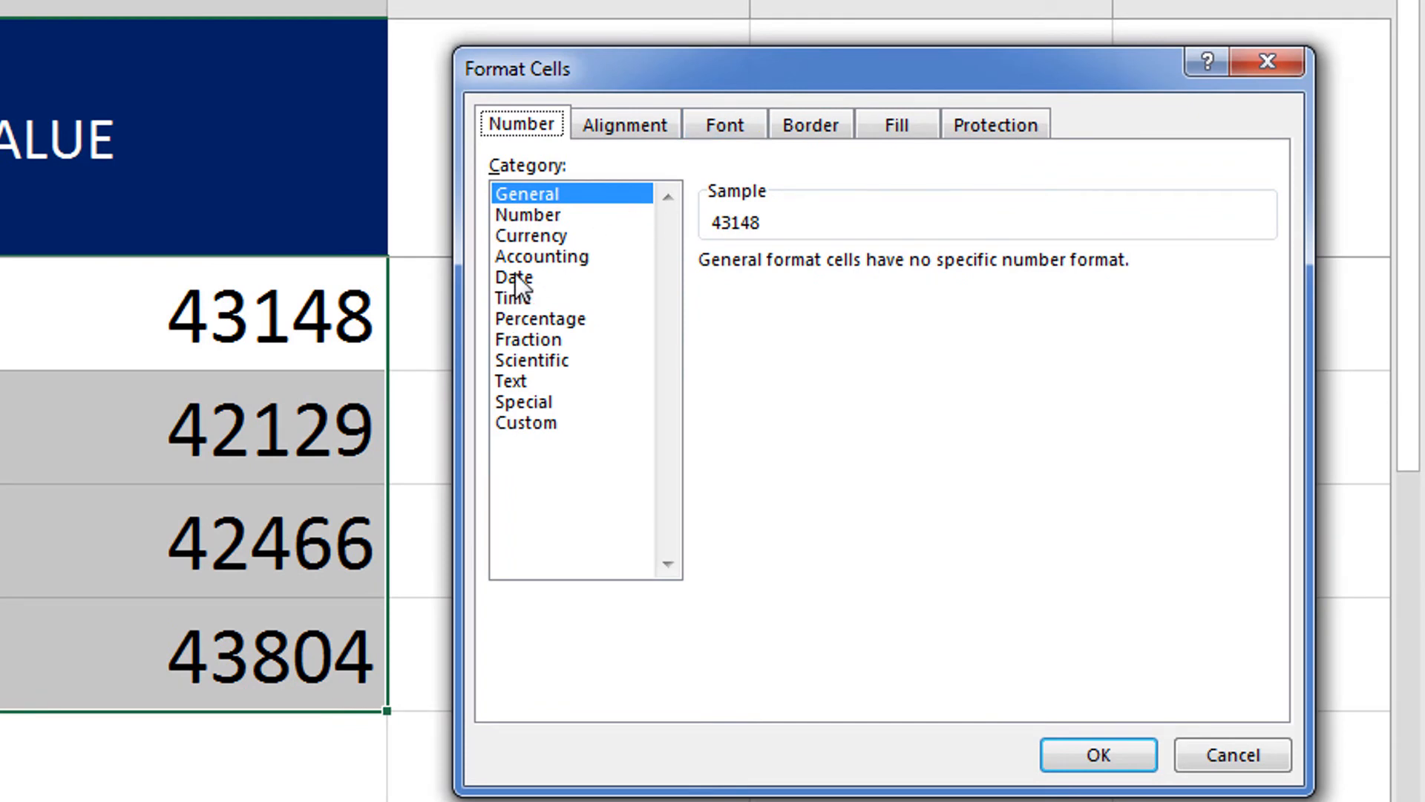
pyautogui.click(512, 277)
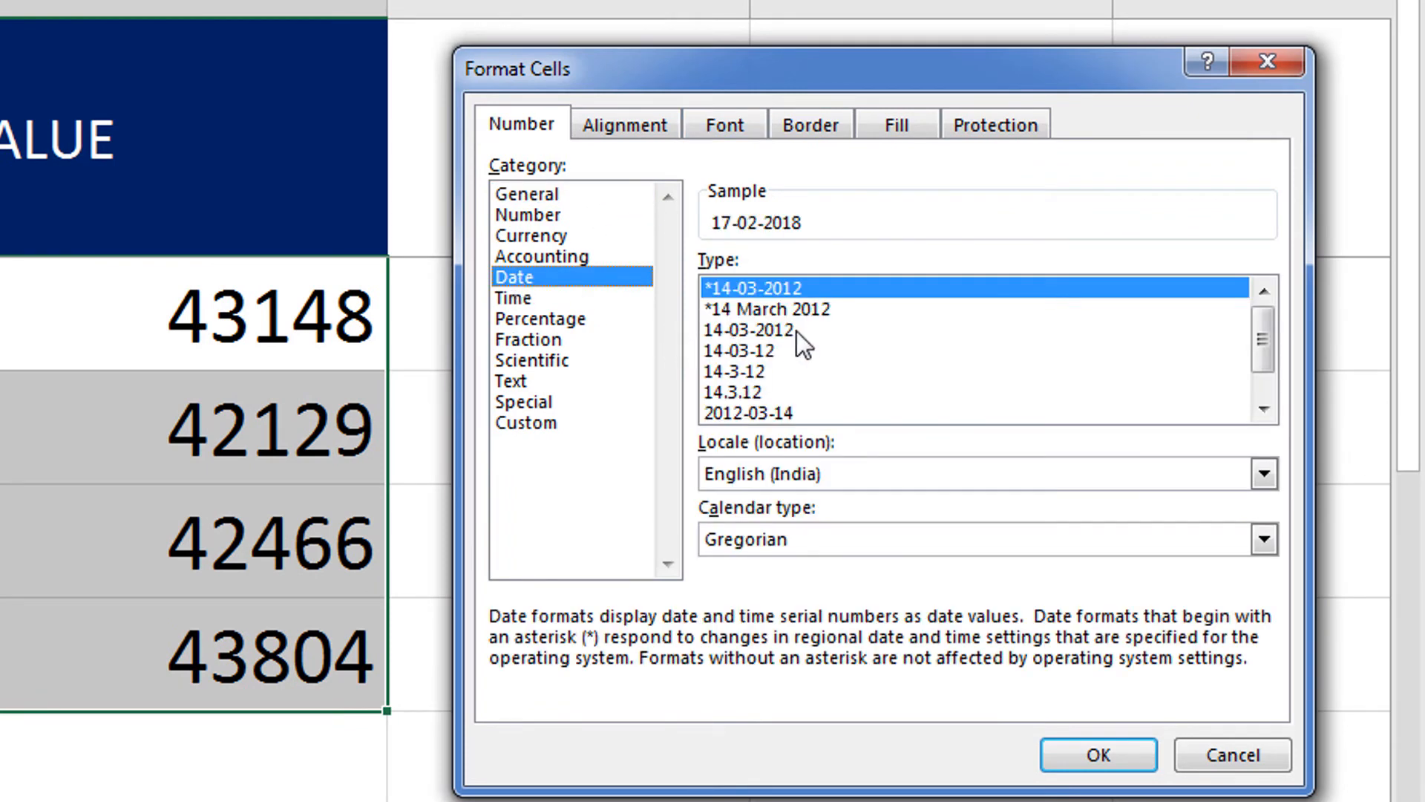
pyautogui.click(746, 329)
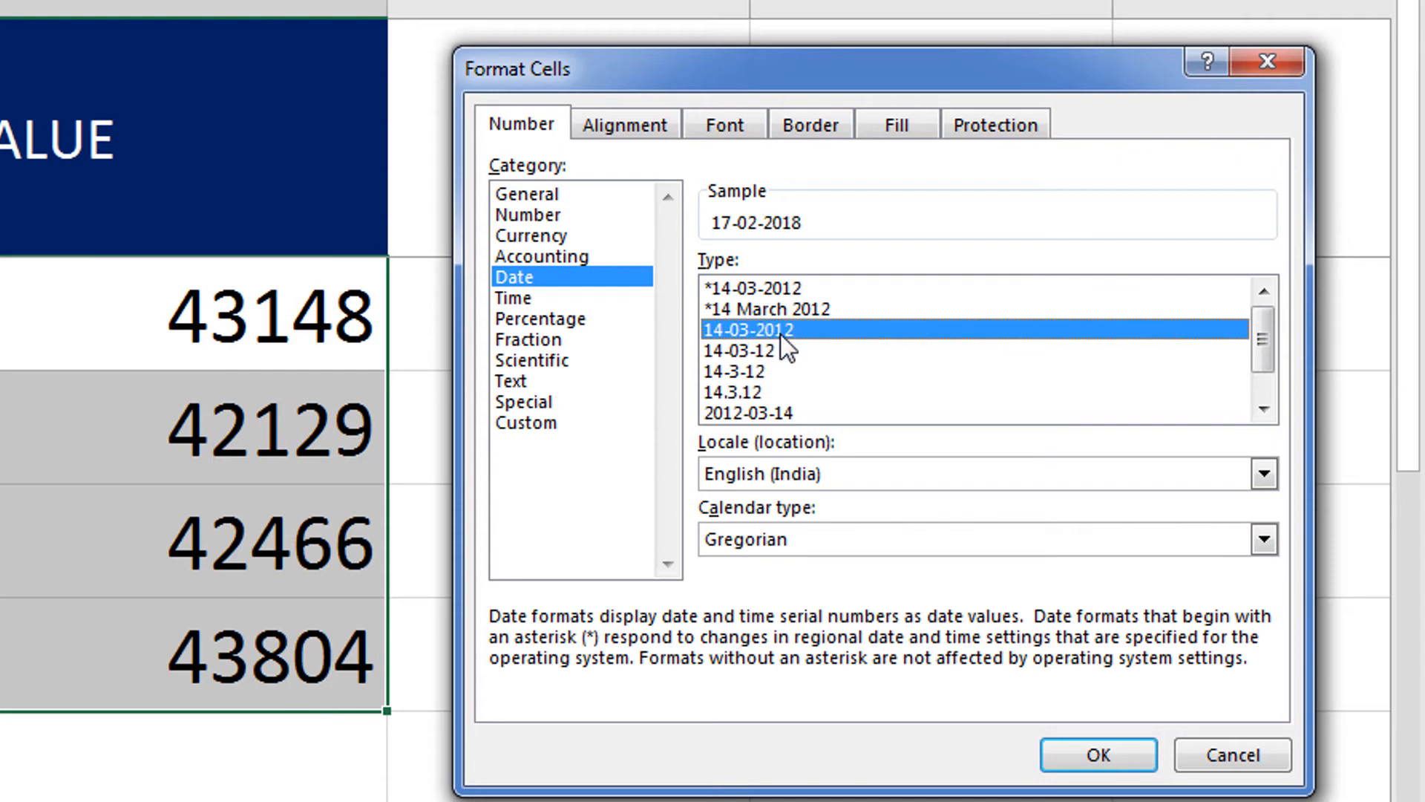
pyautogui.click(768, 309)
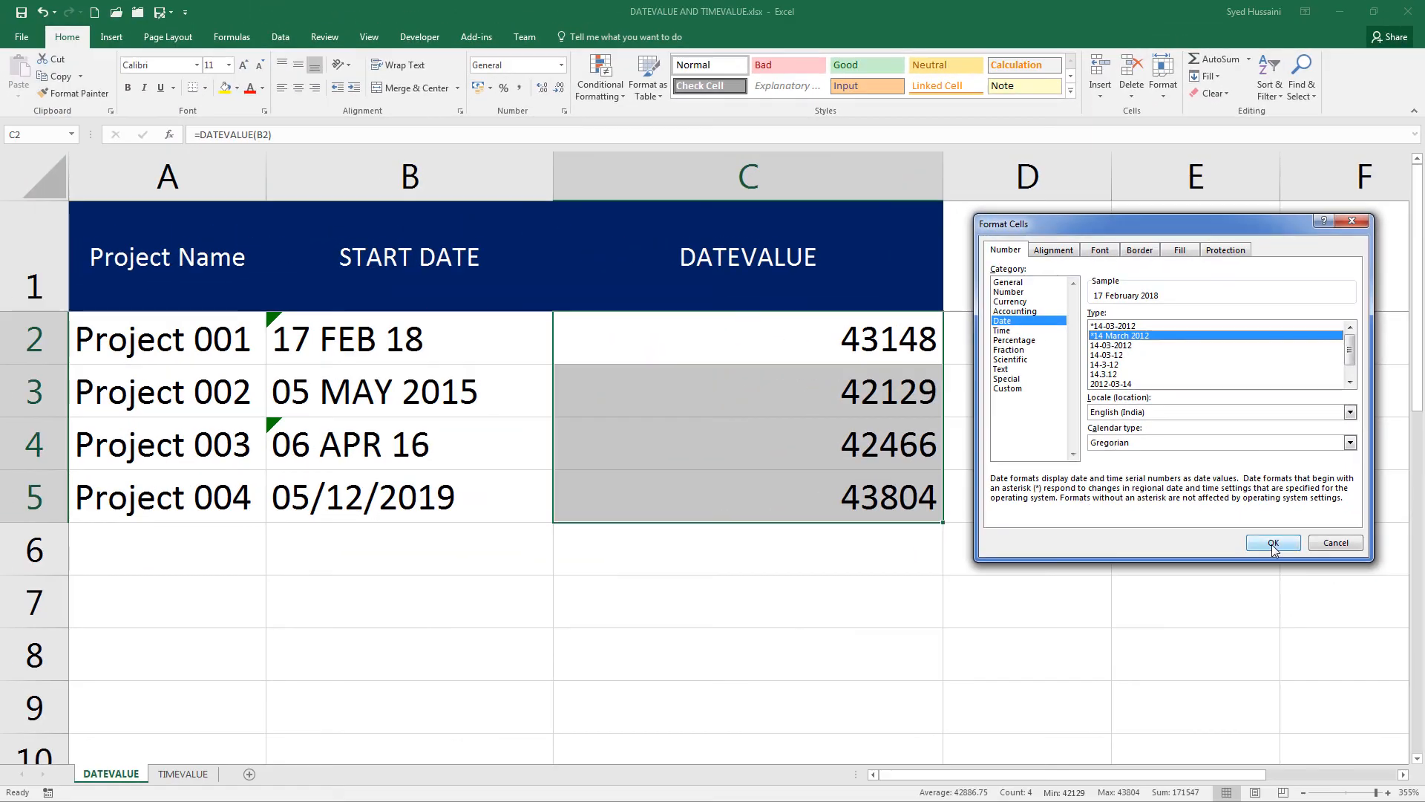
pyautogui.click(1271, 543)
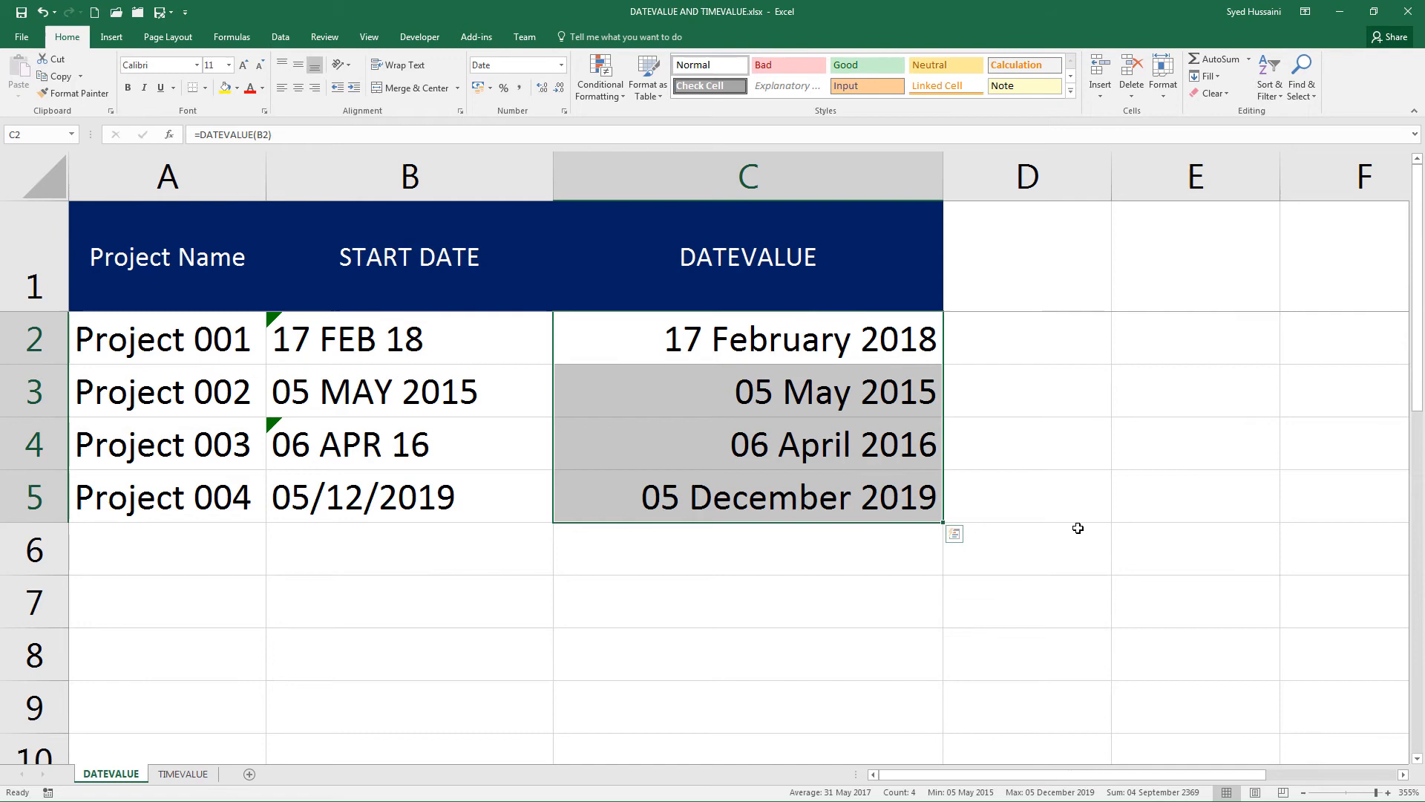
# Step: Switch to the TIMEVALUE sheet and select the project rows there
pyautogui.click(182, 773)
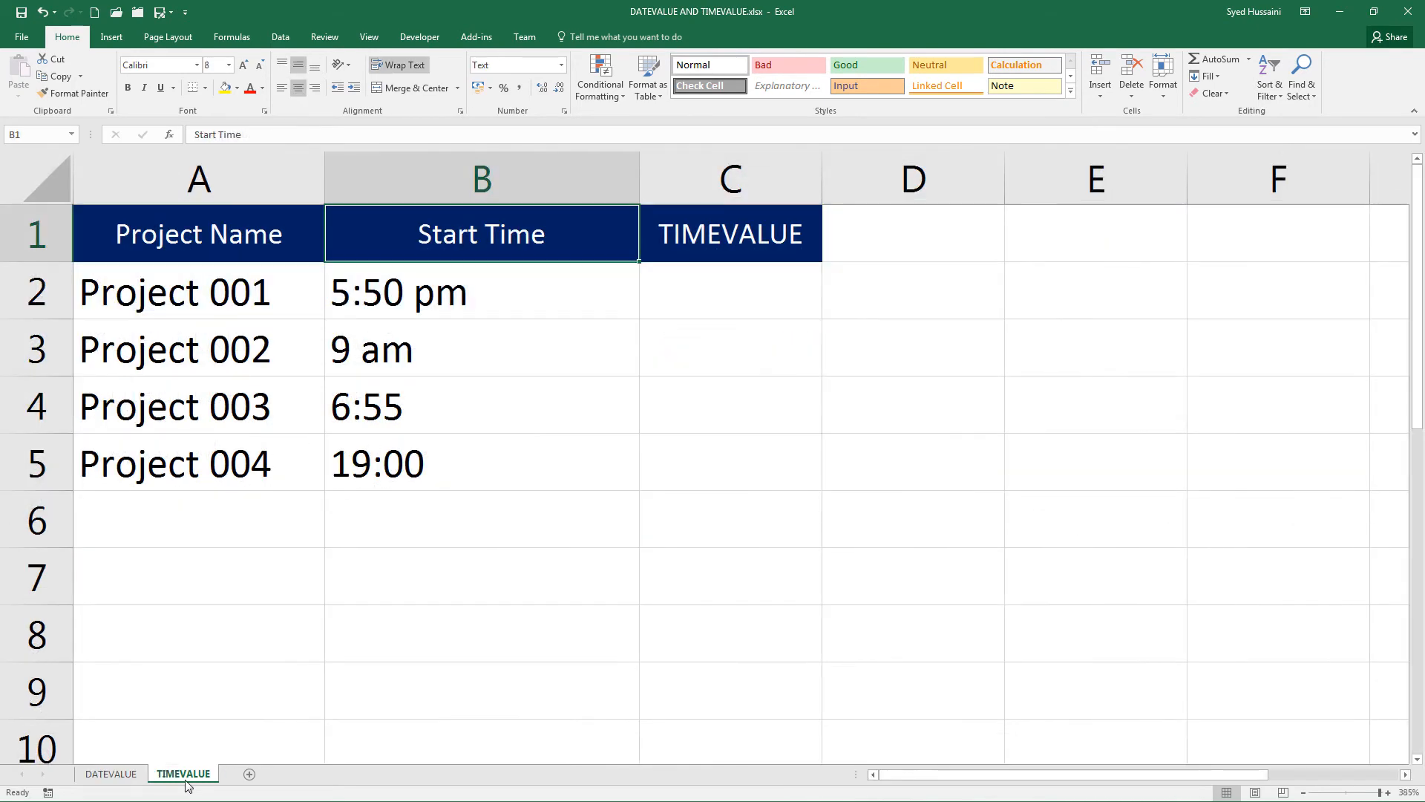
pyautogui.moveTo(730, 291); pyautogui.dragTo(730, 406)
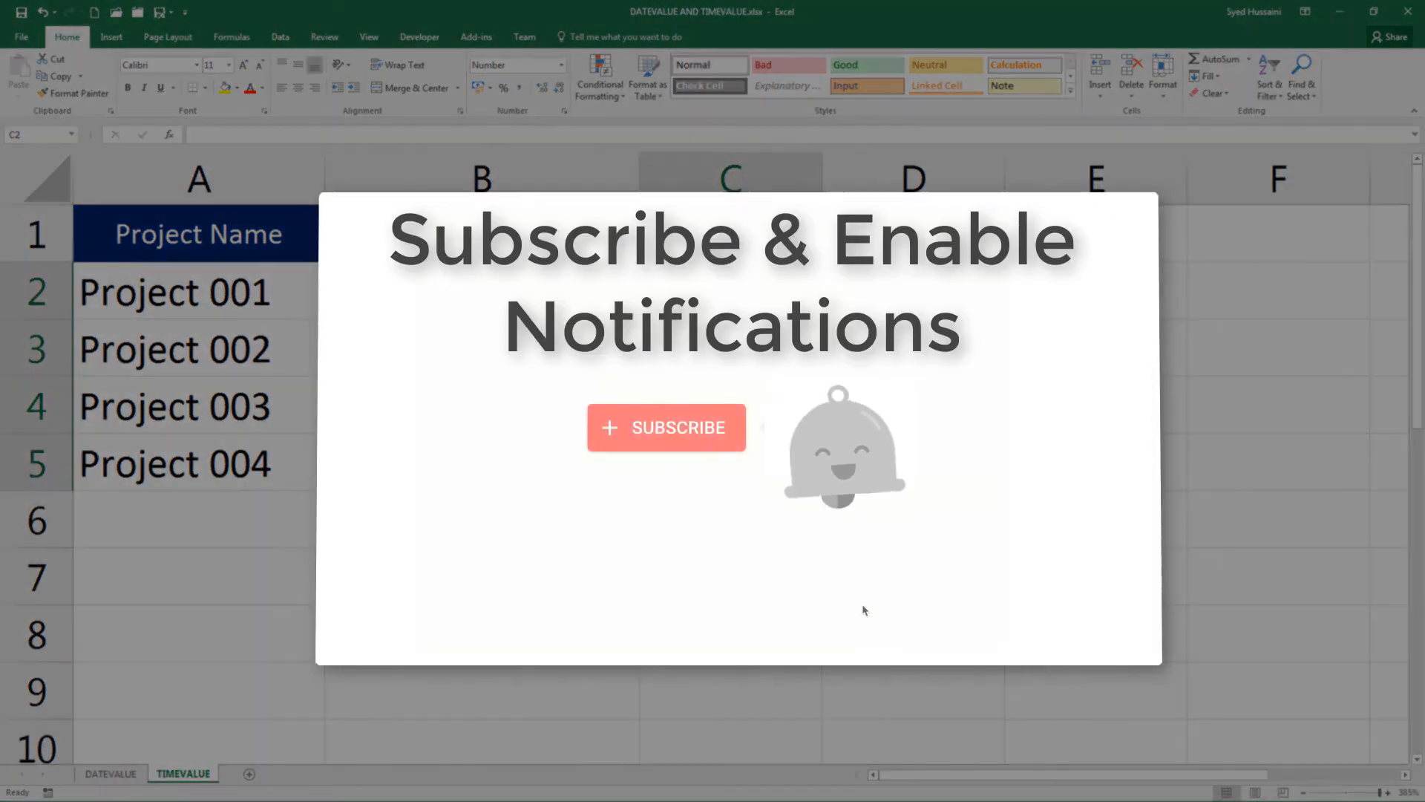
pyautogui.click(665, 428)
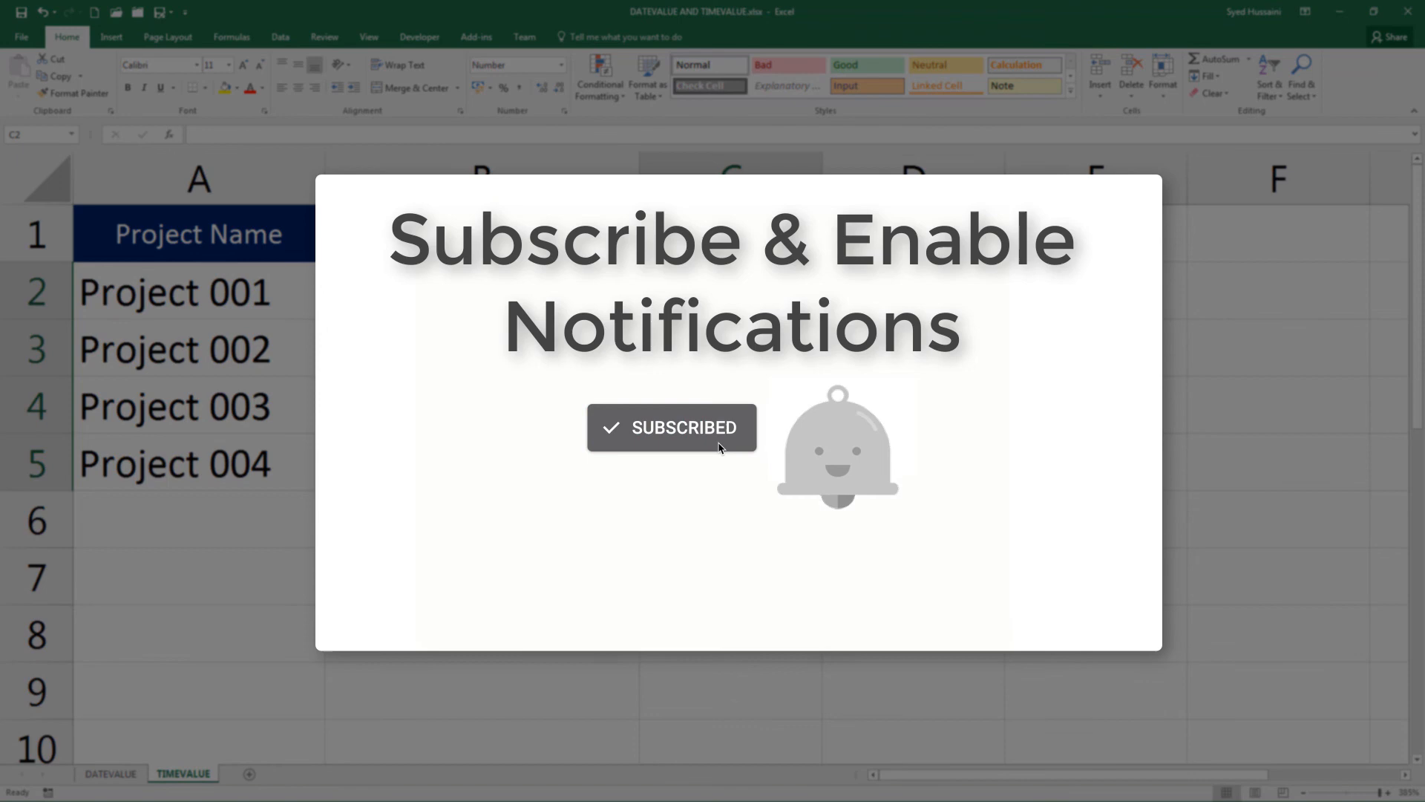
pyautogui.click(671, 427)
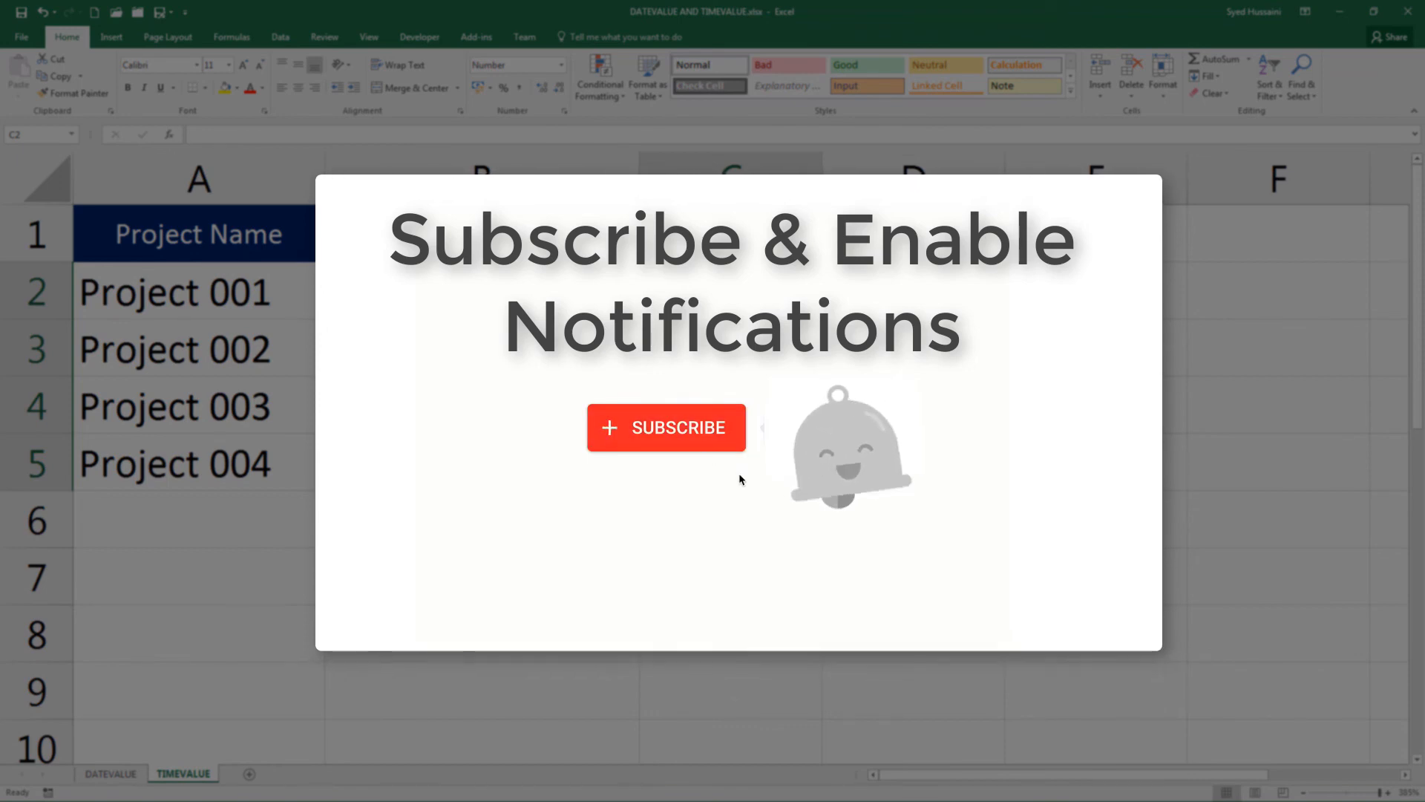
pyautogui.click(666, 428)
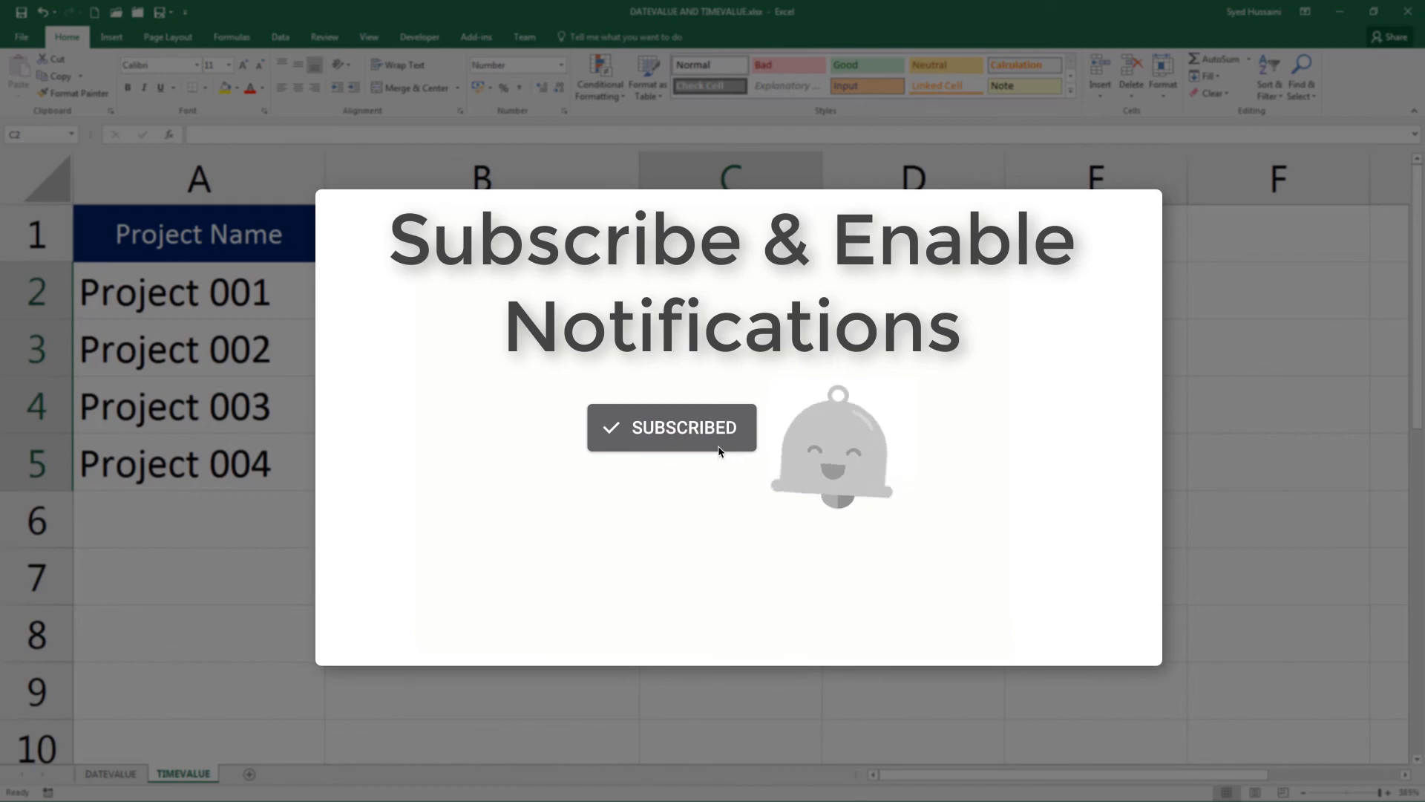